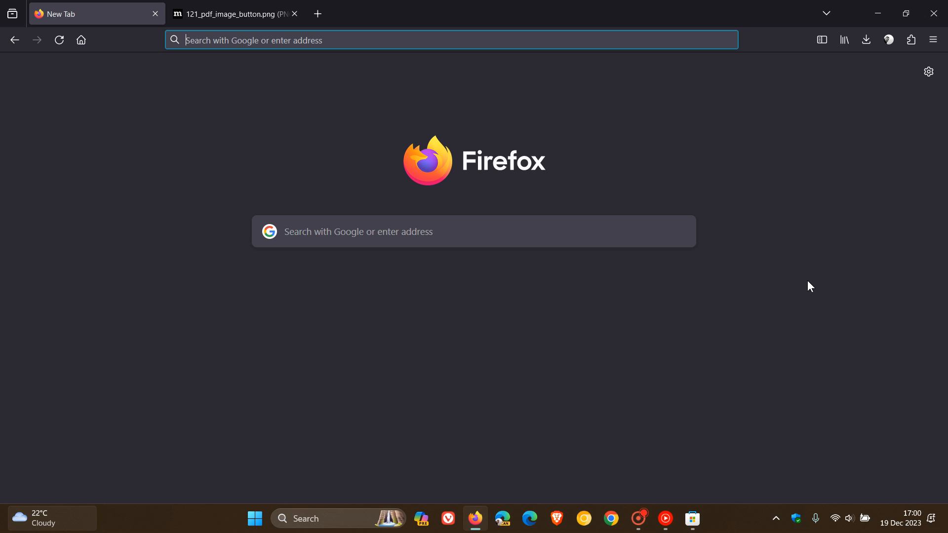
pyautogui.moveTo(886, 363)
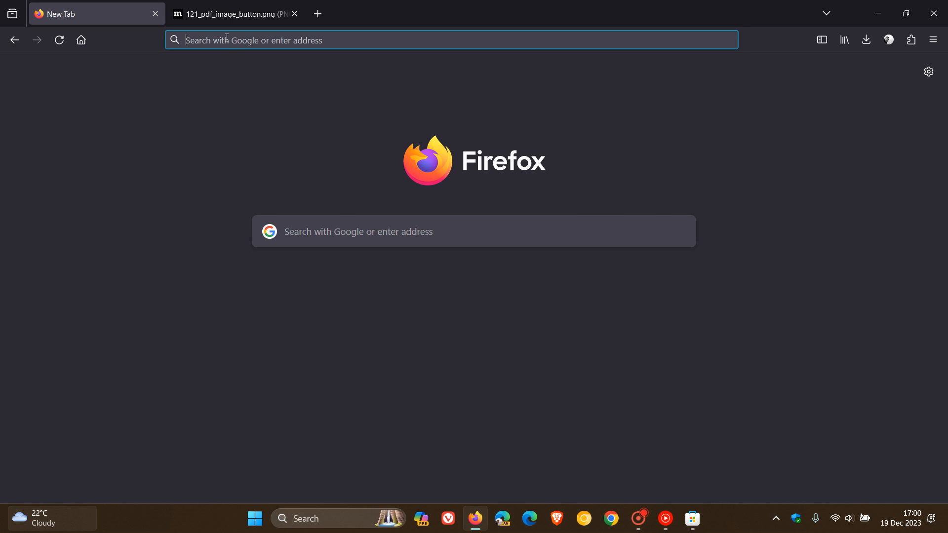
# Open about:support and scroll down to the Media section's codec support table
pyautogui.click(450, 40)
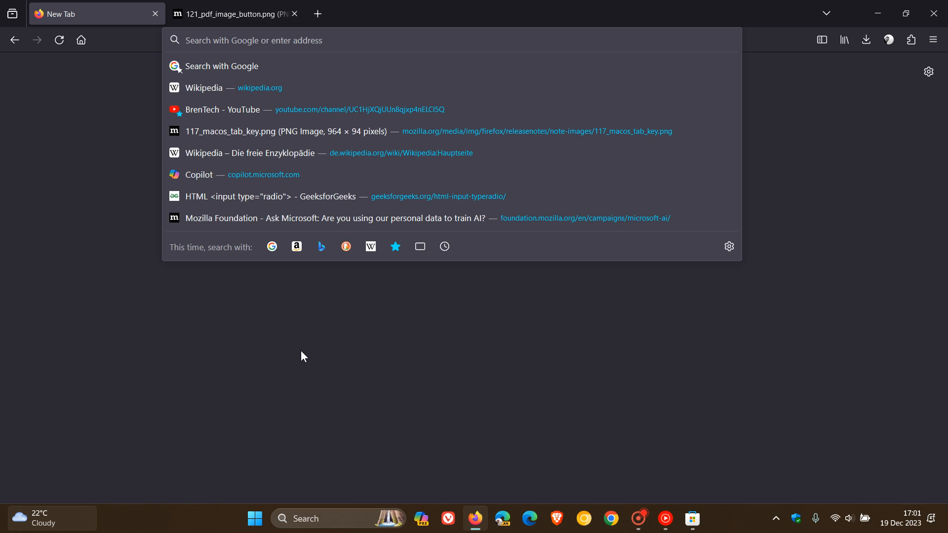
pyautogui.write('about:s')
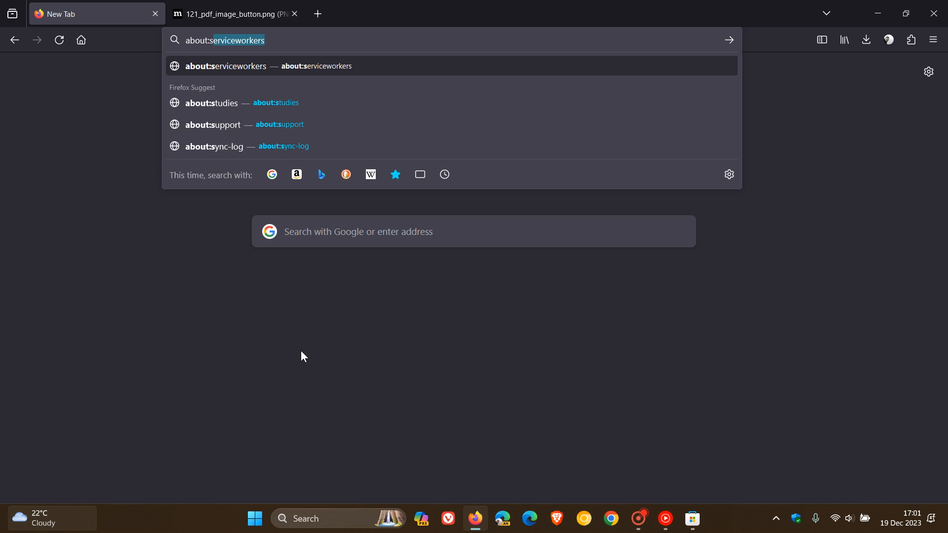
pyautogui.moveTo(229, 131)
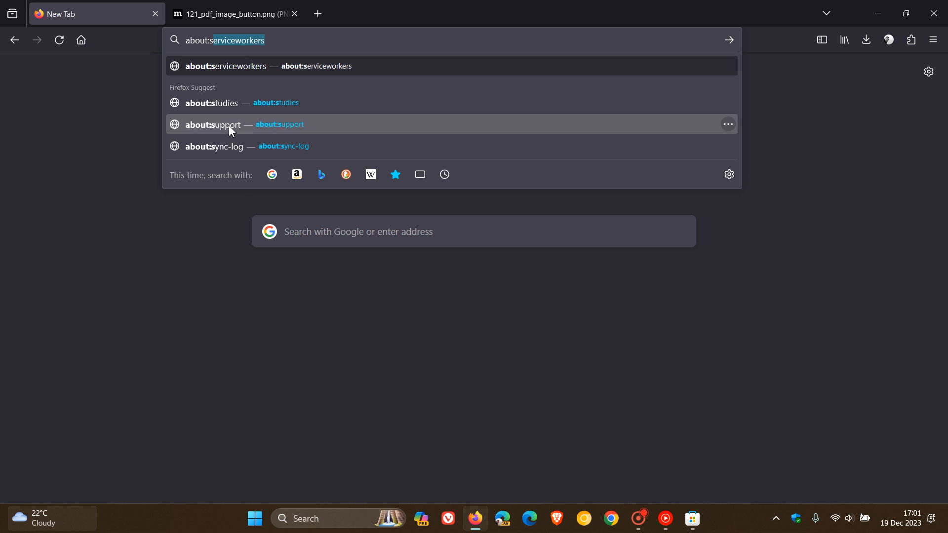
pyautogui.click(211, 125)
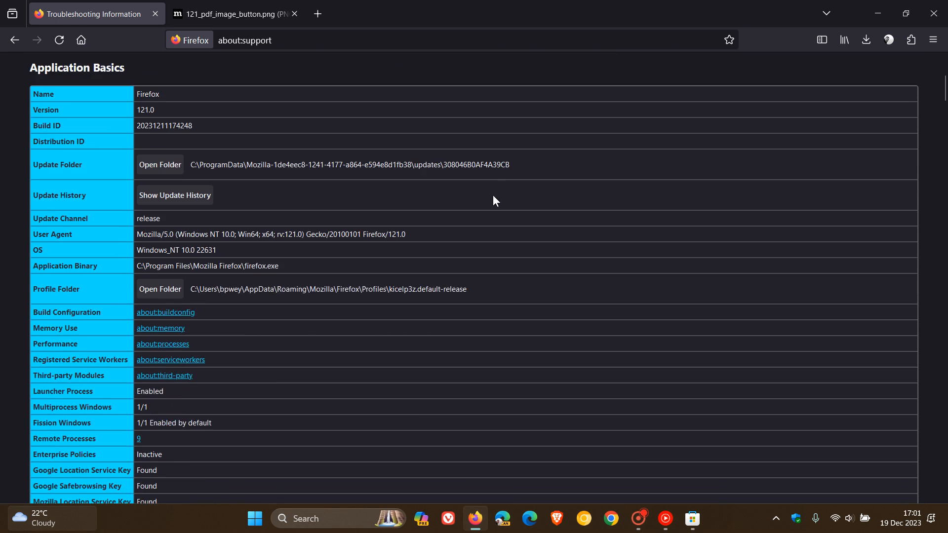
pyautogui.scroll(-3)
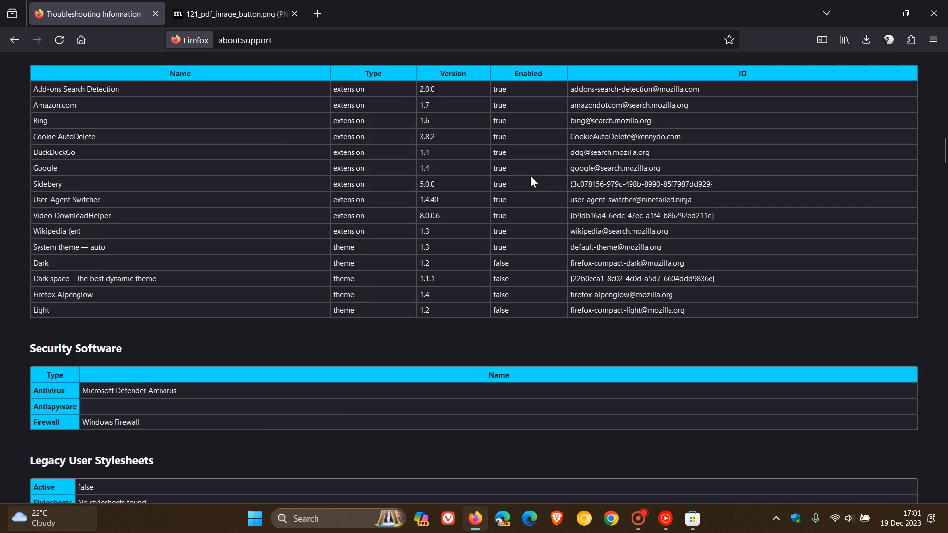
pyautogui.scroll(-3)
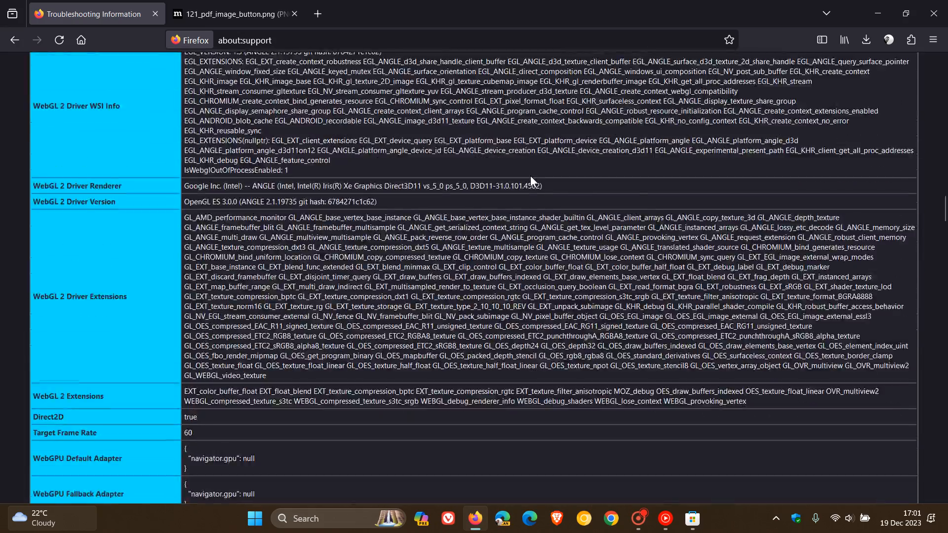
pyautogui.scroll(-3)
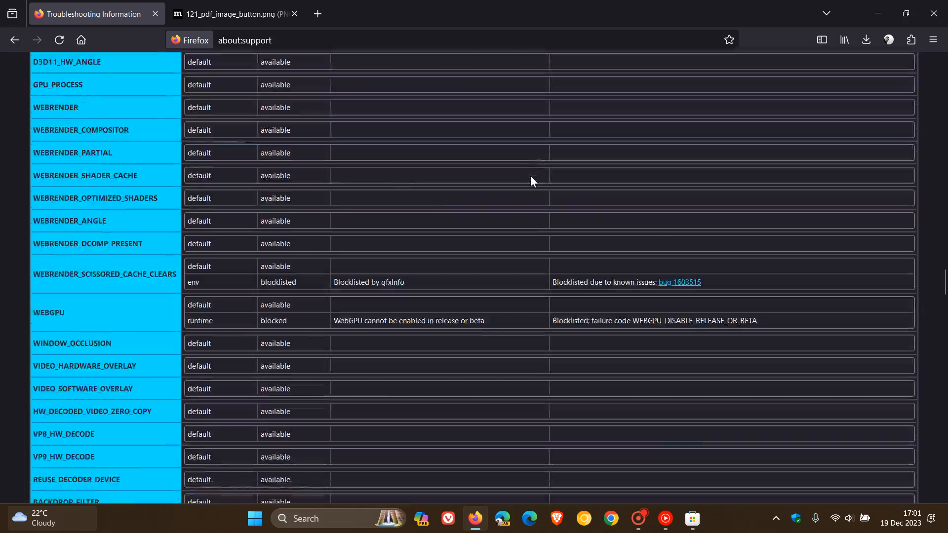
pyautogui.scroll(-3)
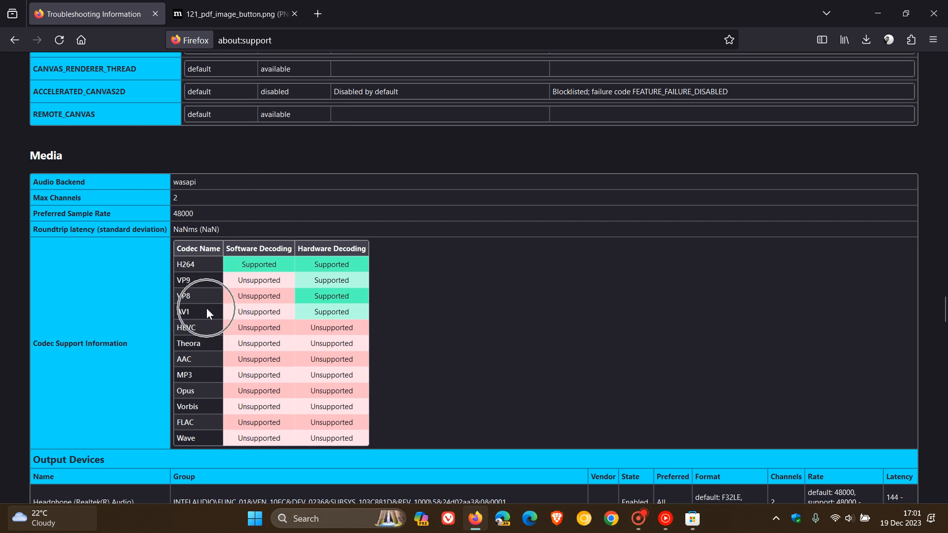
pyautogui.moveTo(367, 326)
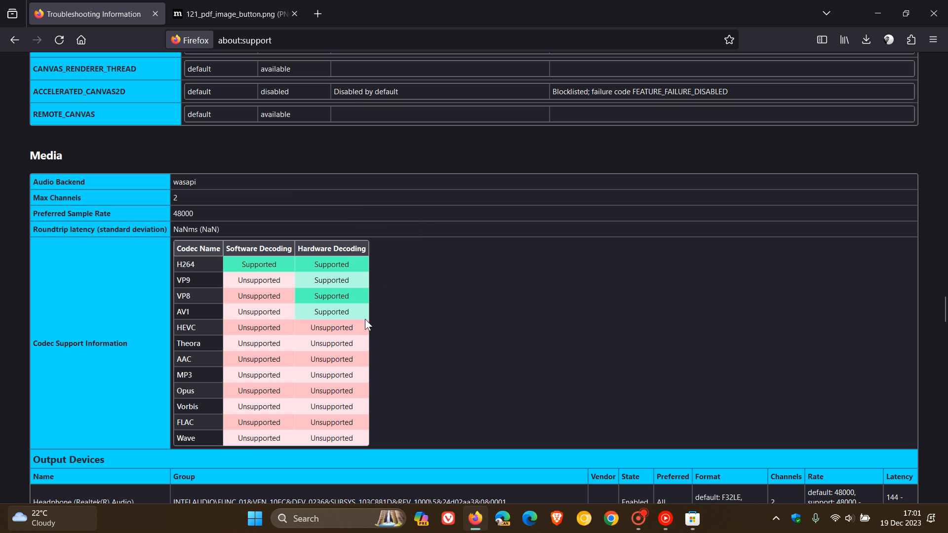
pyautogui.moveTo(358, 317)
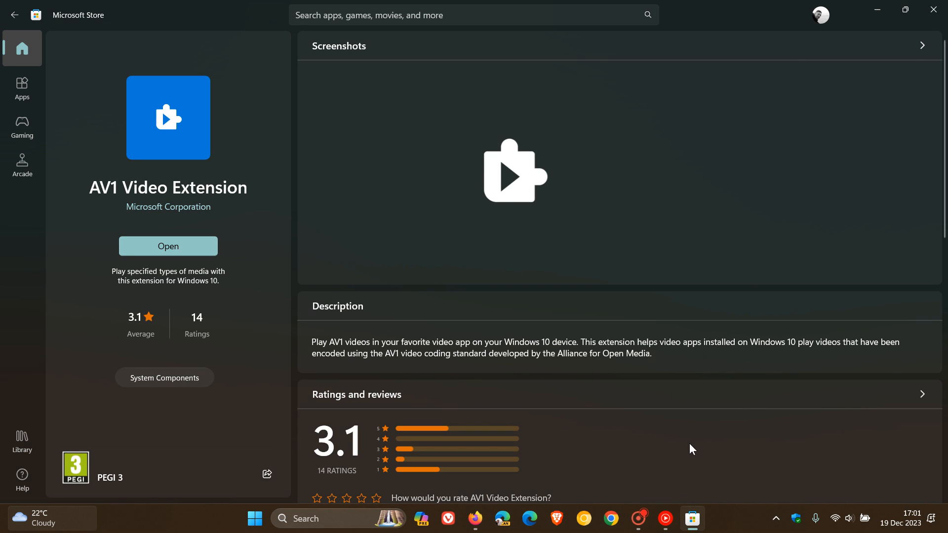
pyautogui.moveTo(191, 81)
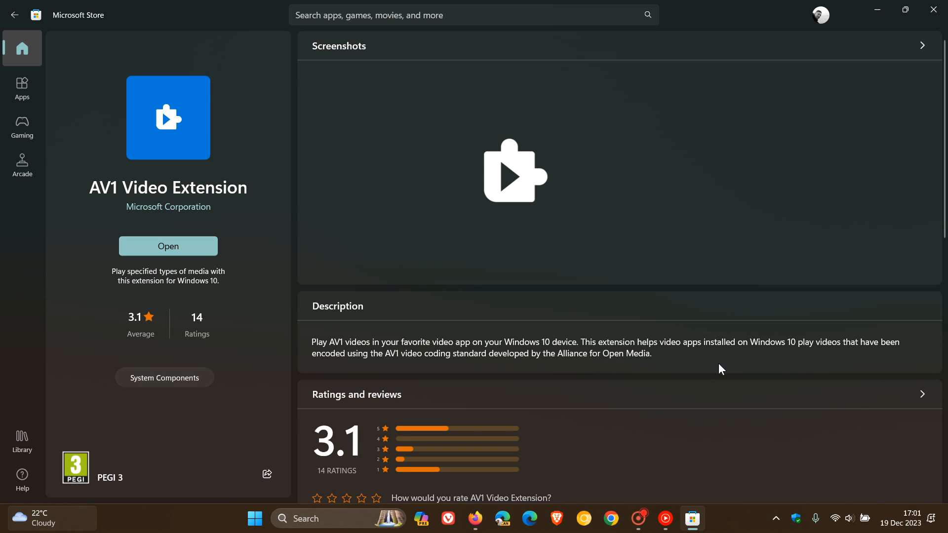
pyautogui.moveTo(455, 397)
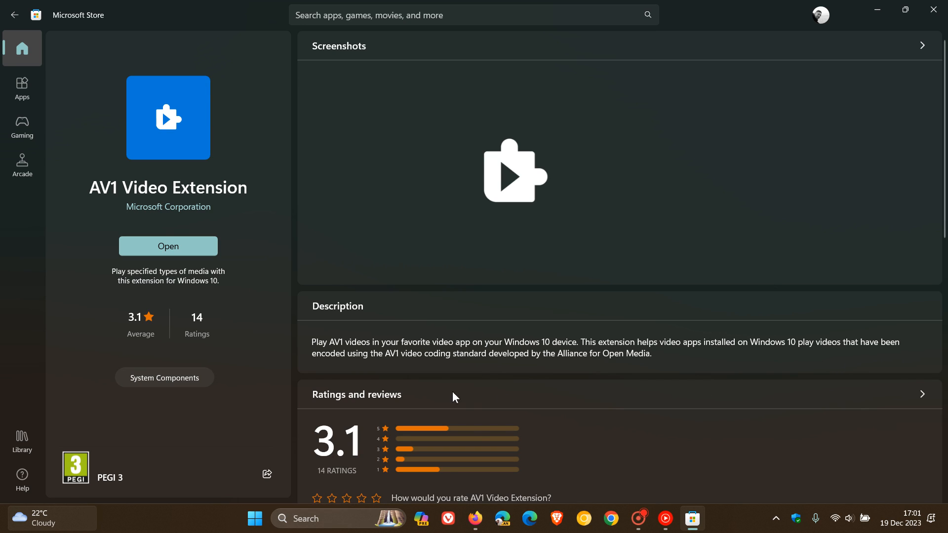
pyautogui.moveTo(434, 379)
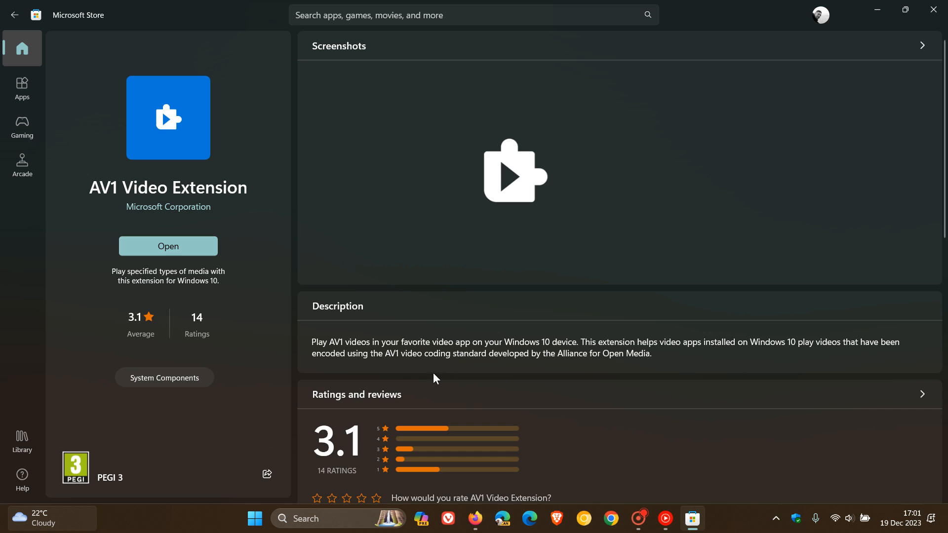
# Replace the troubleshooting page with the blank new tab page via the Home button
pyautogui.click(475, 519)
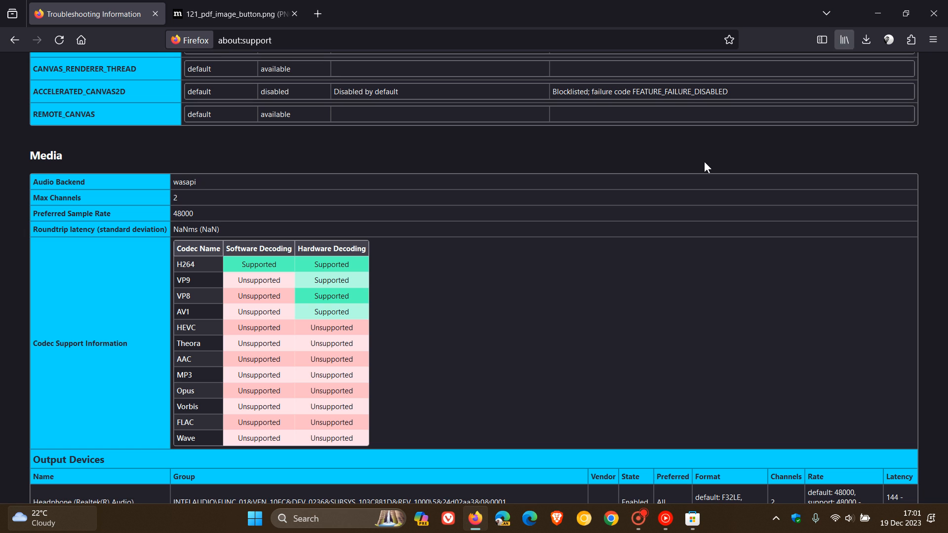
pyautogui.click(81, 40)
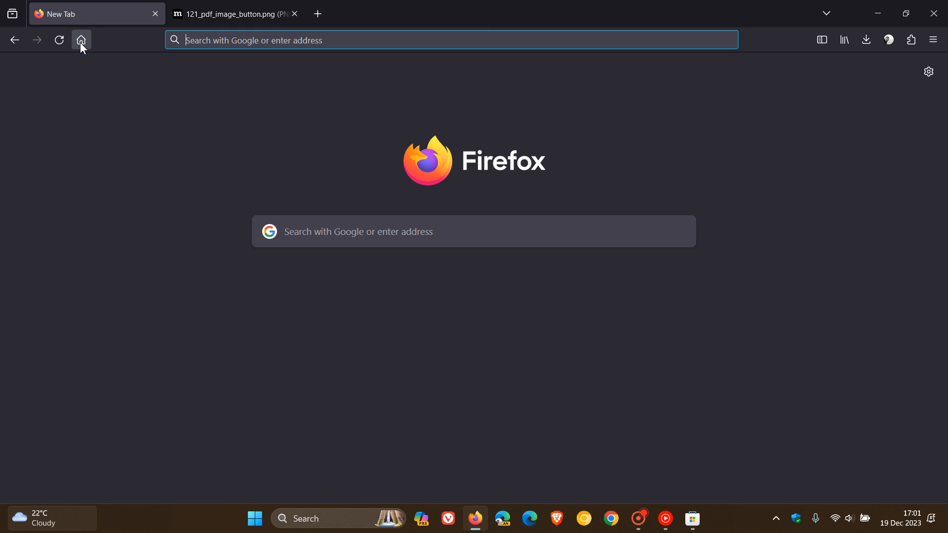
pyautogui.moveTo(635, 361)
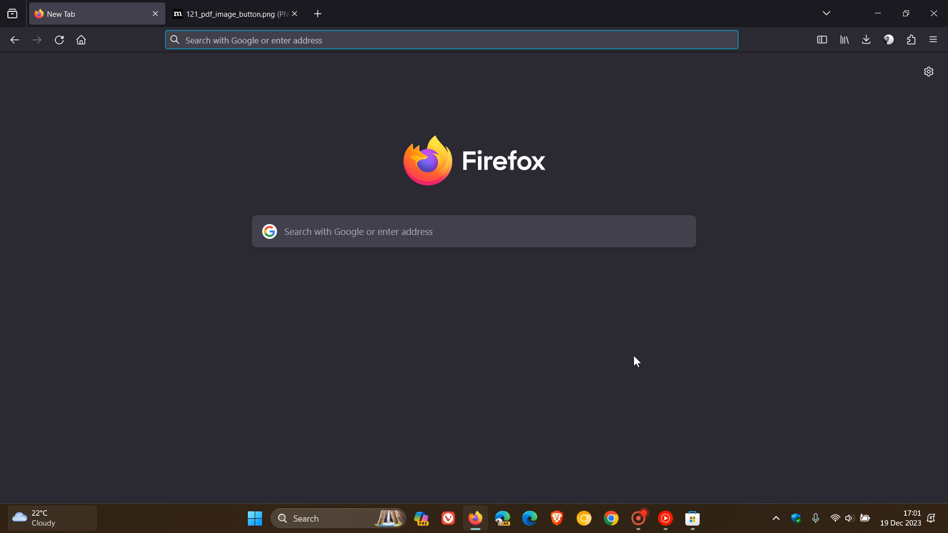
pyautogui.click(450, 40)
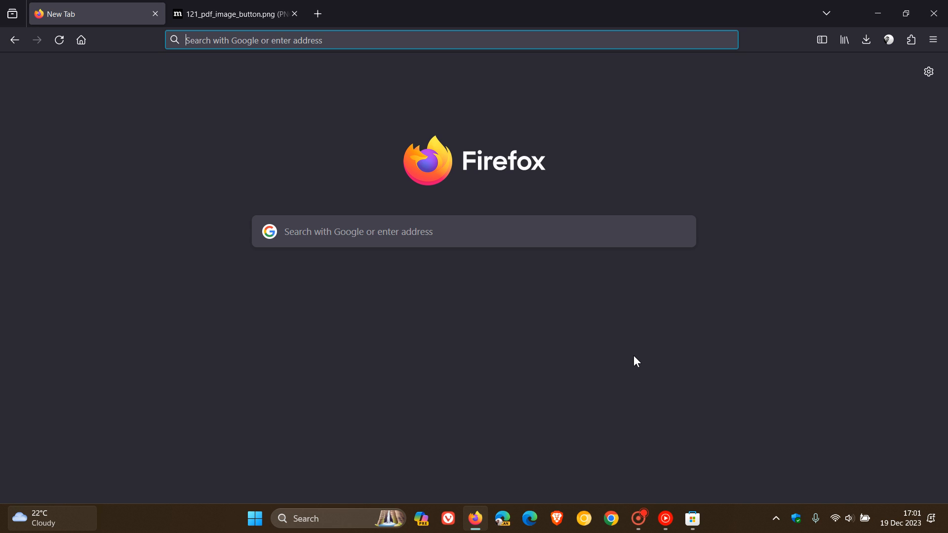
pyautogui.moveTo(732, 344)
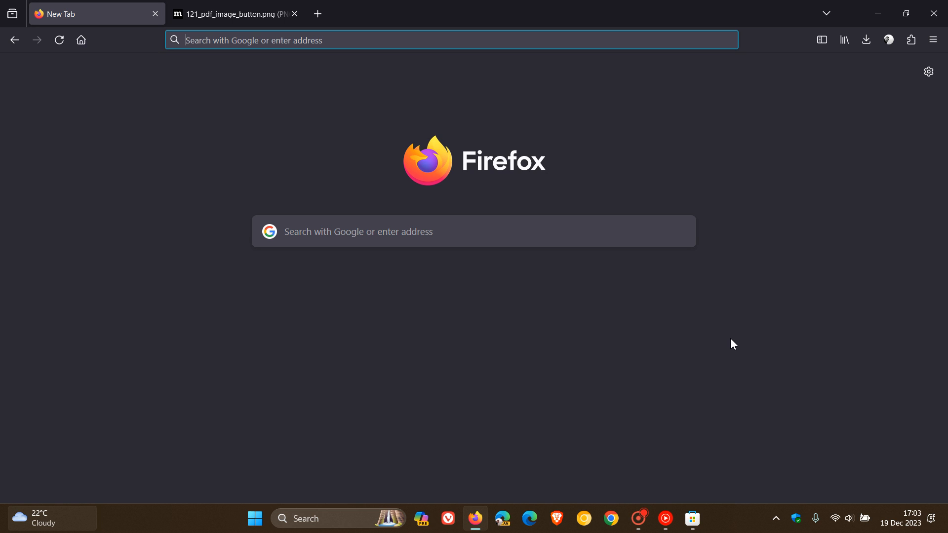
# Open Firefox Settings and scroll down to the General > Browsing options
pyautogui.click(932, 40)
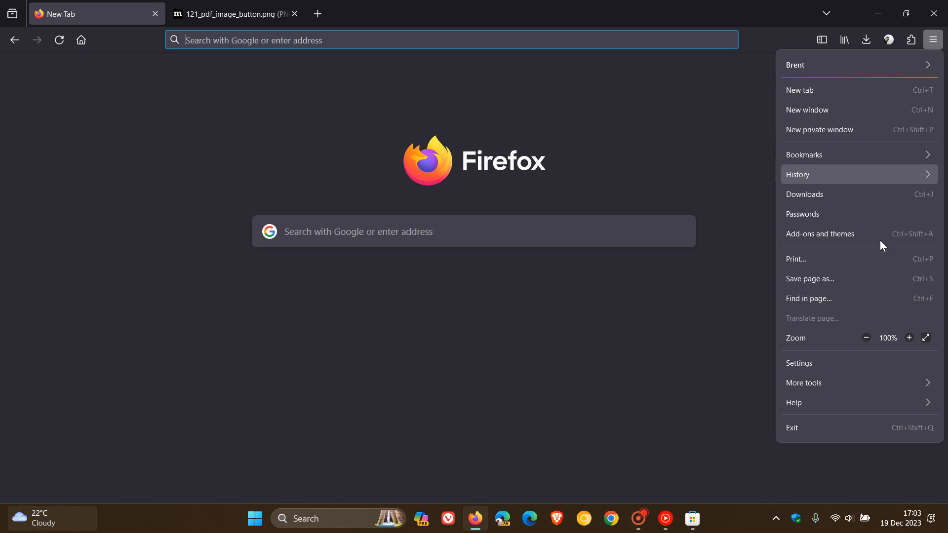
pyautogui.click(799, 363)
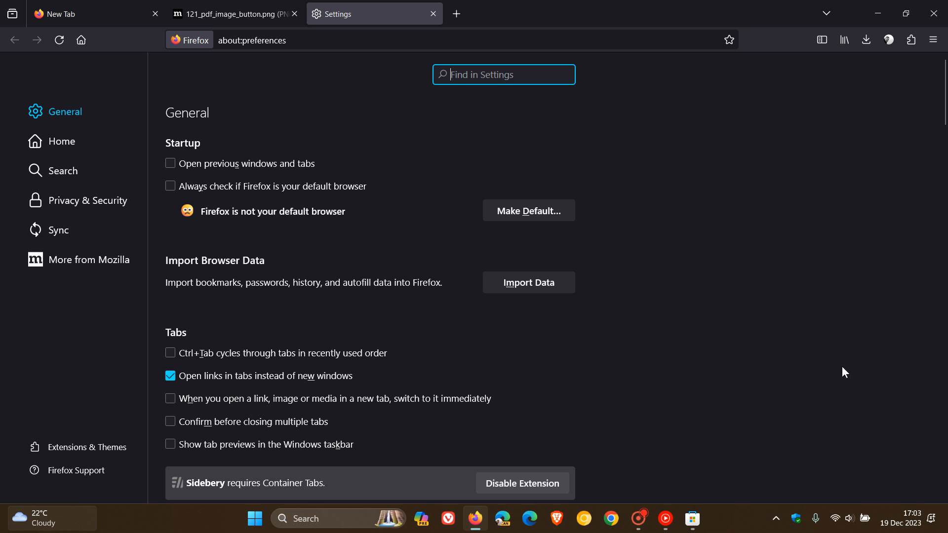
pyautogui.scroll(-3)
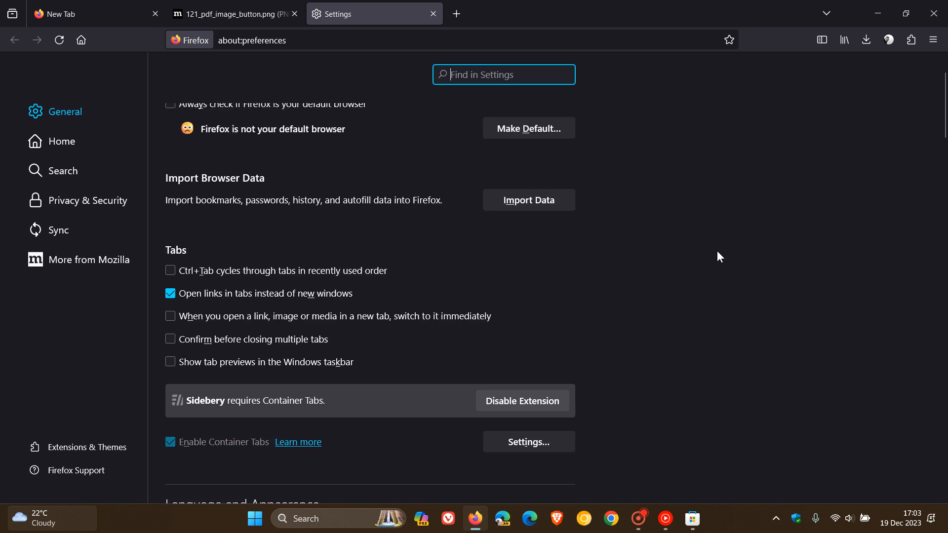
pyautogui.scroll(-3)
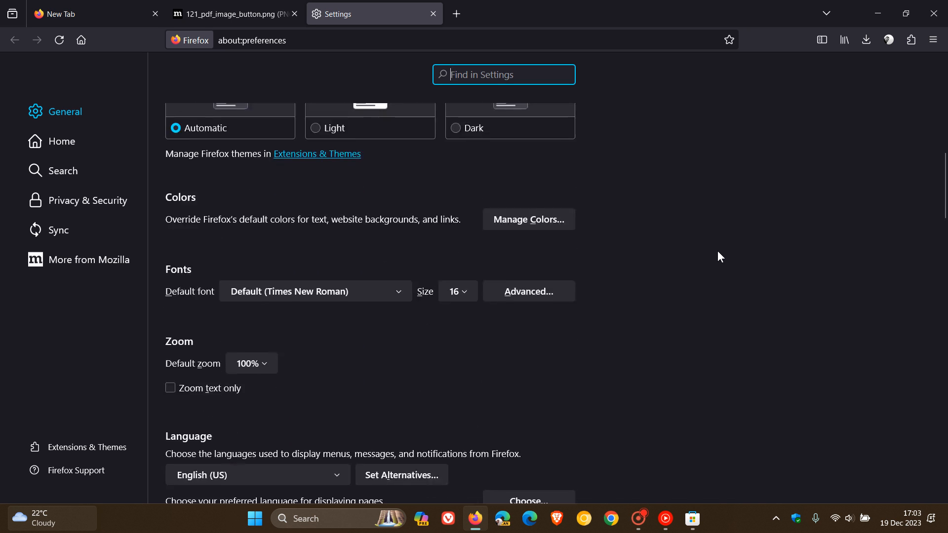
pyautogui.scroll(-3)
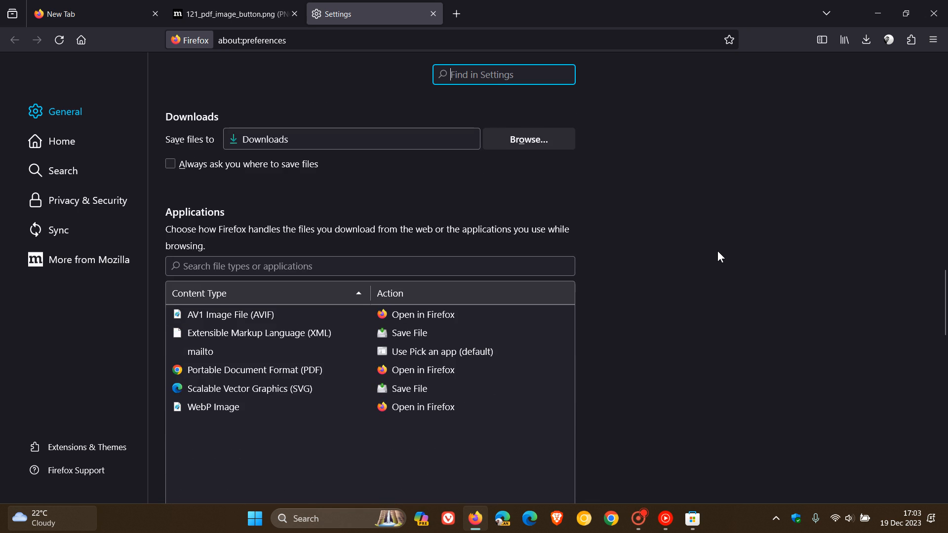
pyautogui.scroll(-3)
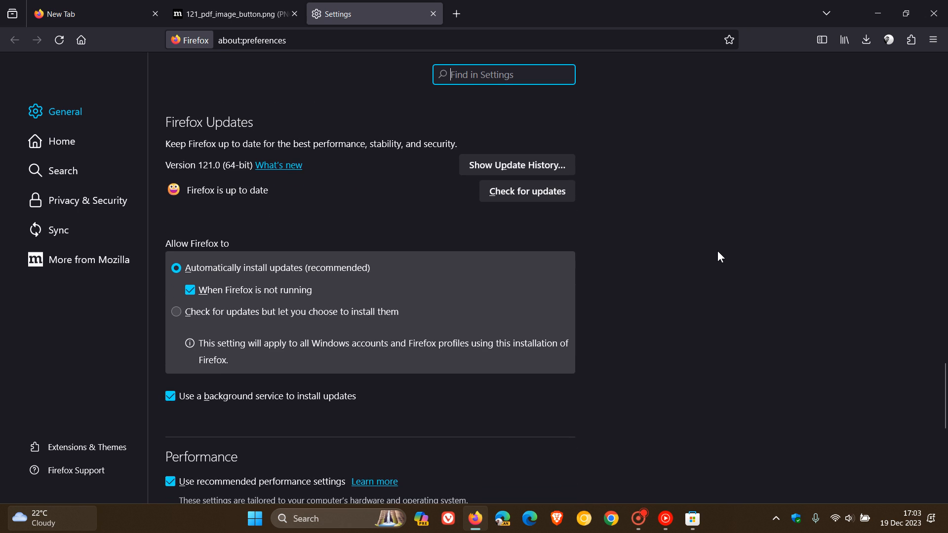
pyautogui.scroll(-3)
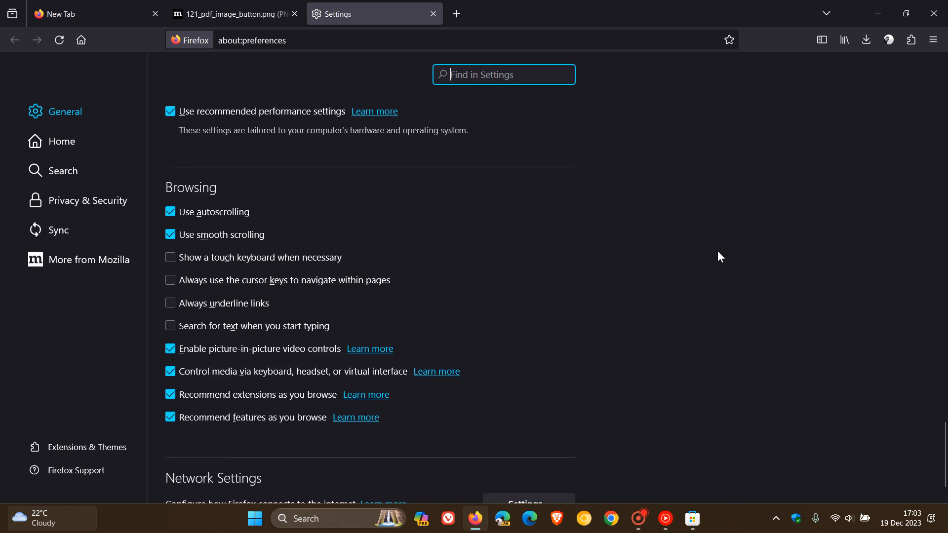
pyautogui.moveTo(296, 304)
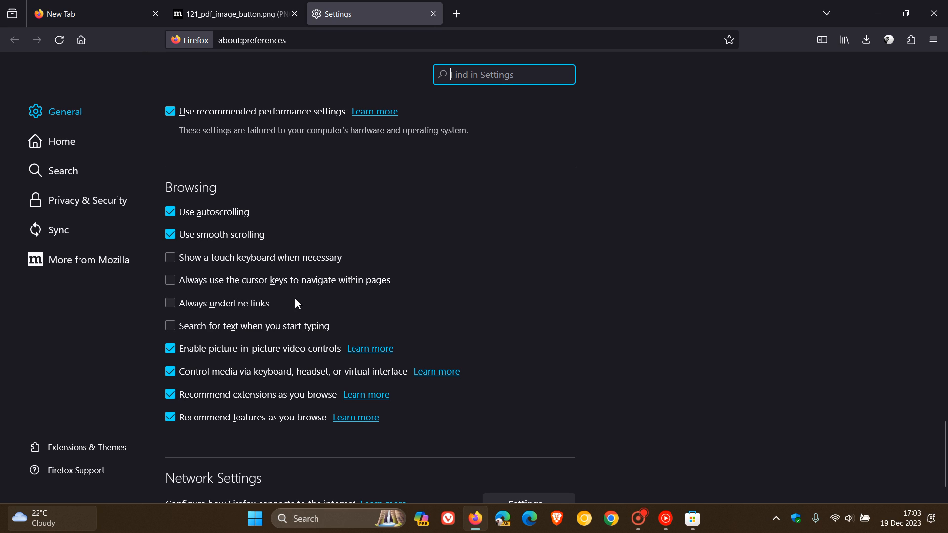
pyautogui.moveTo(175, 312)
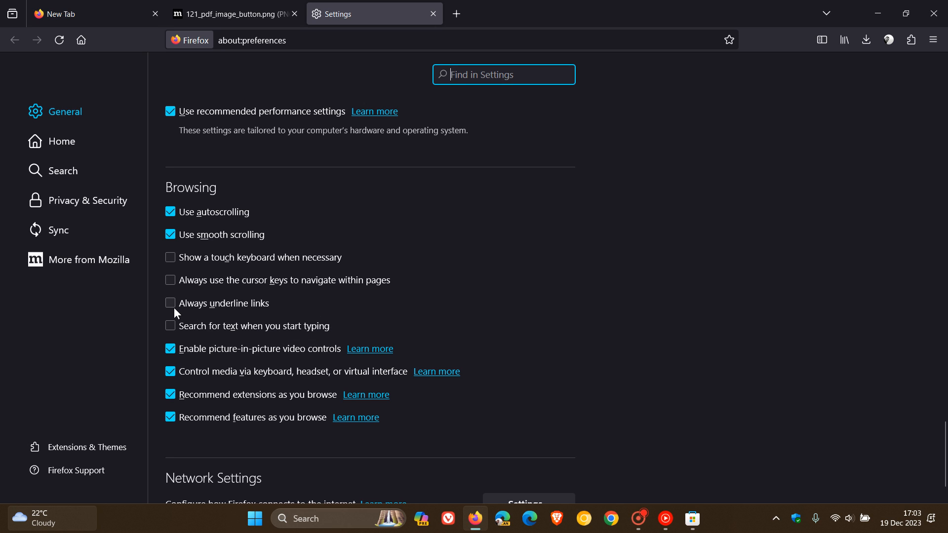
# Toggle 'Always underline links' on and off twice, leave it unchecked, and close Settings
pyautogui.click(170, 303)
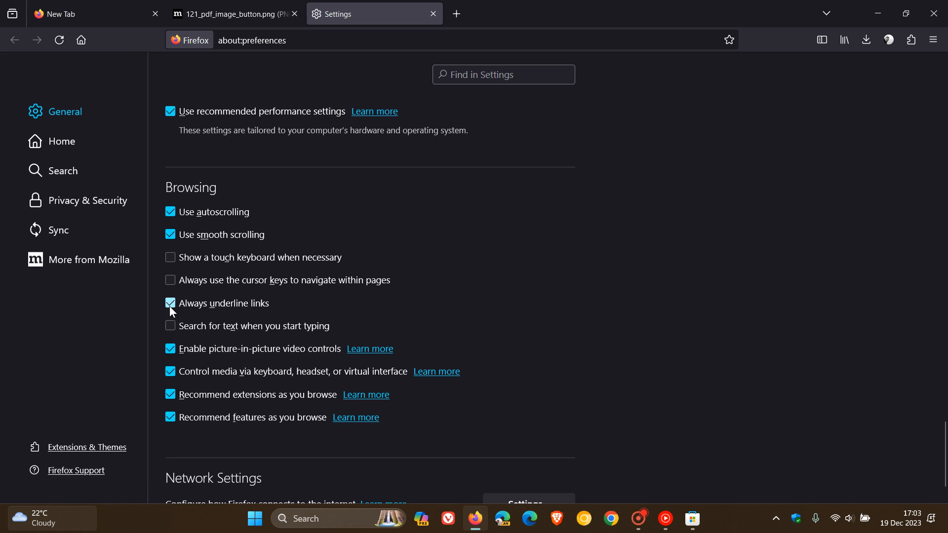
pyautogui.click(170, 303)
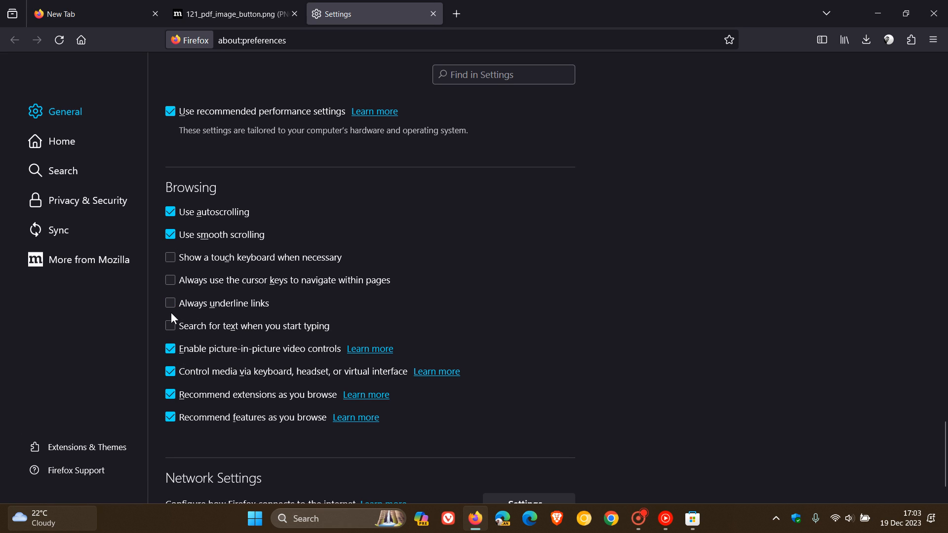
pyautogui.click(170, 303)
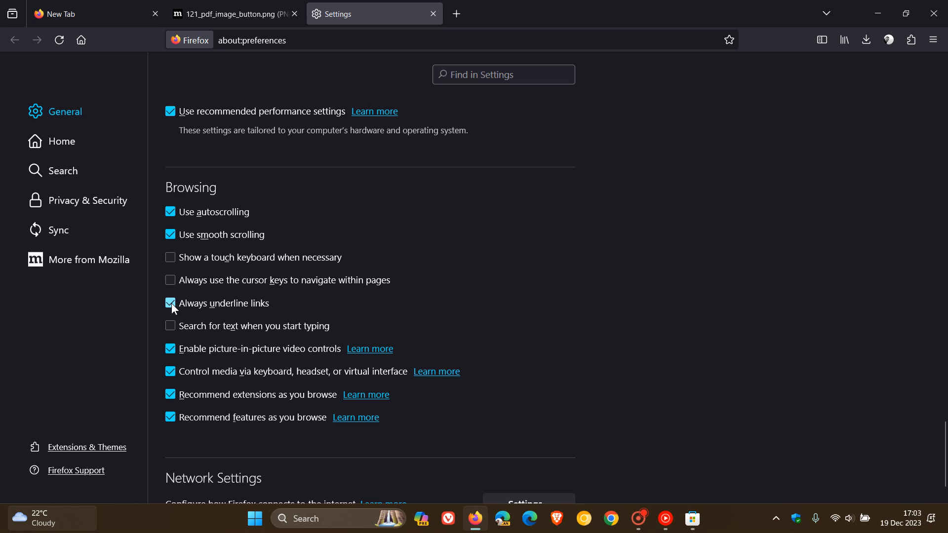
pyautogui.click(171, 303)
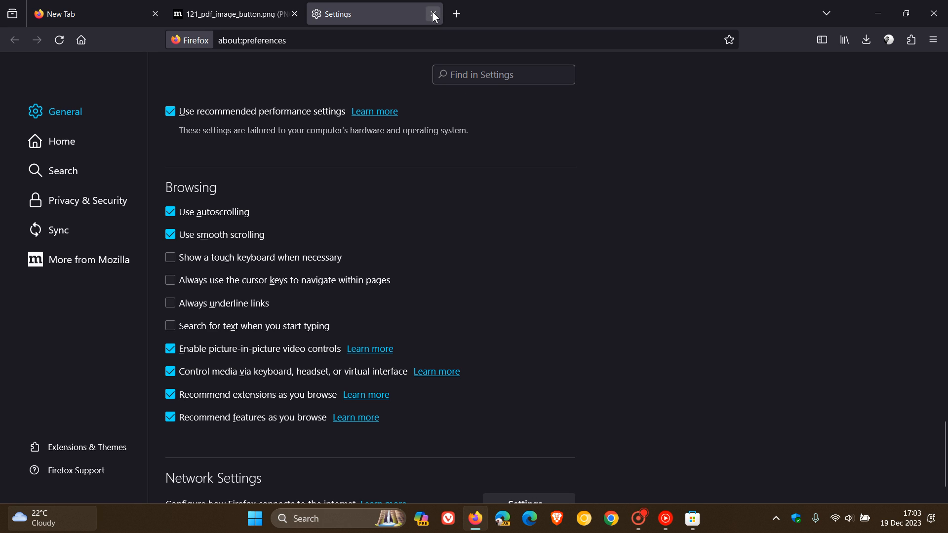
pyautogui.click(230, 13)
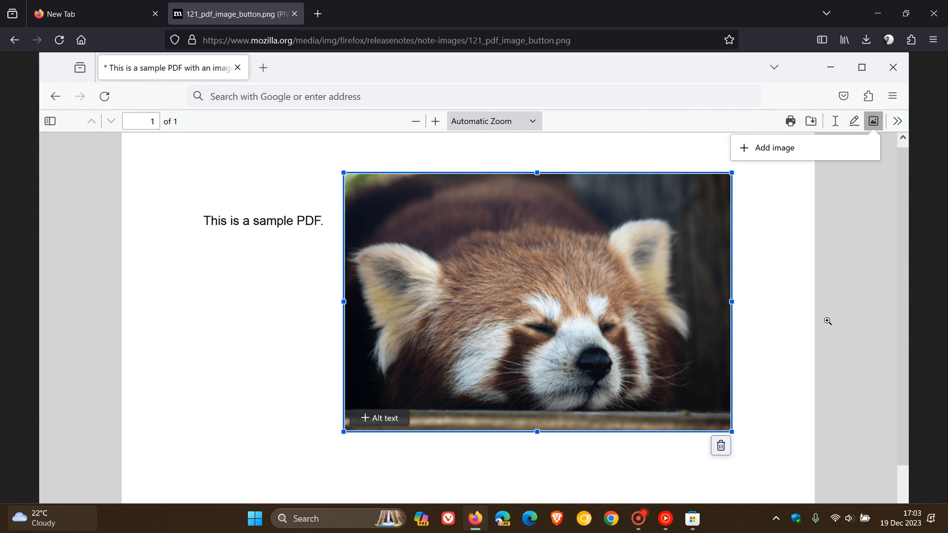
pyautogui.moveTo(111, 35)
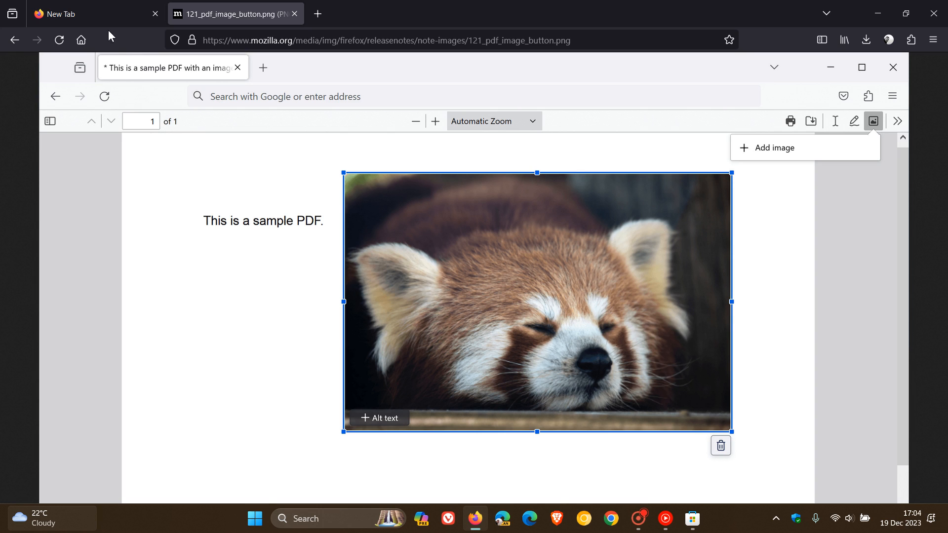
# Switch from the 121_pdf_image_button.png tab to the New Tab tab
pyautogui.click(87, 13)
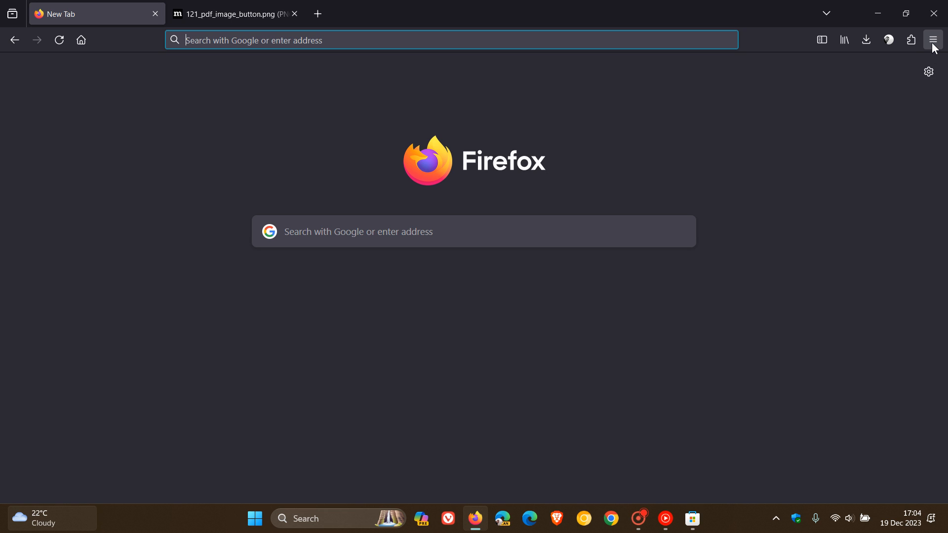
# Confirm in About Firefox that version 121.0 is up to date, then open its release notes
pyautogui.click(931, 40)
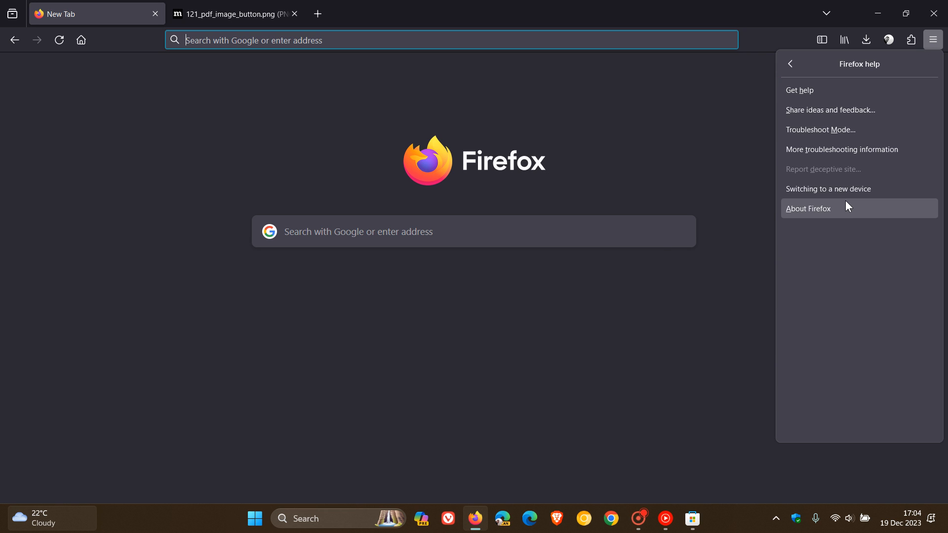
pyautogui.click(808, 209)
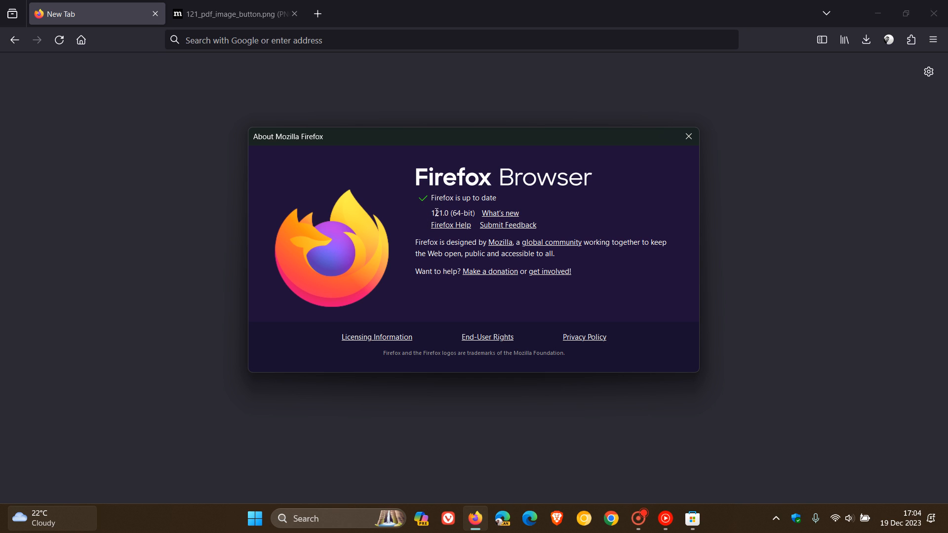
pyautogui.moveTo(509, 222)
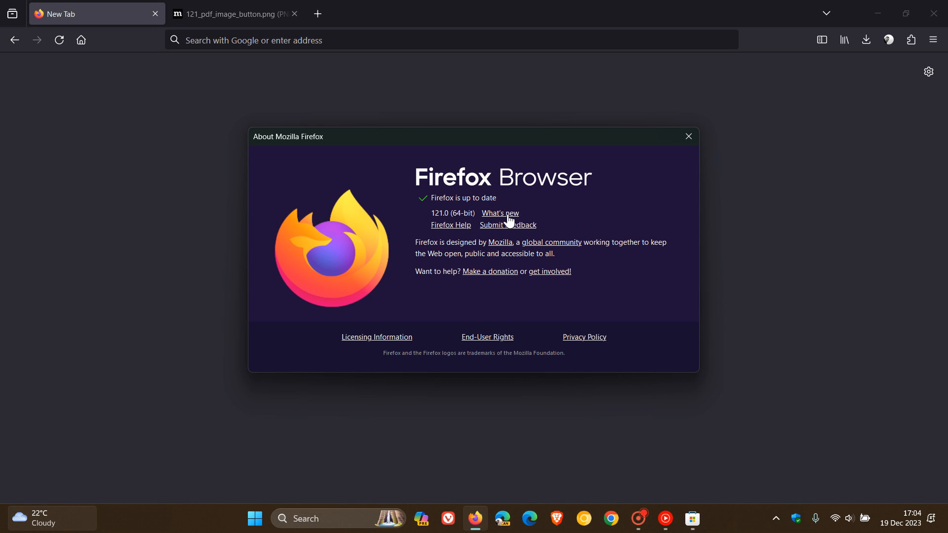
pyautogui.click(499, 213)
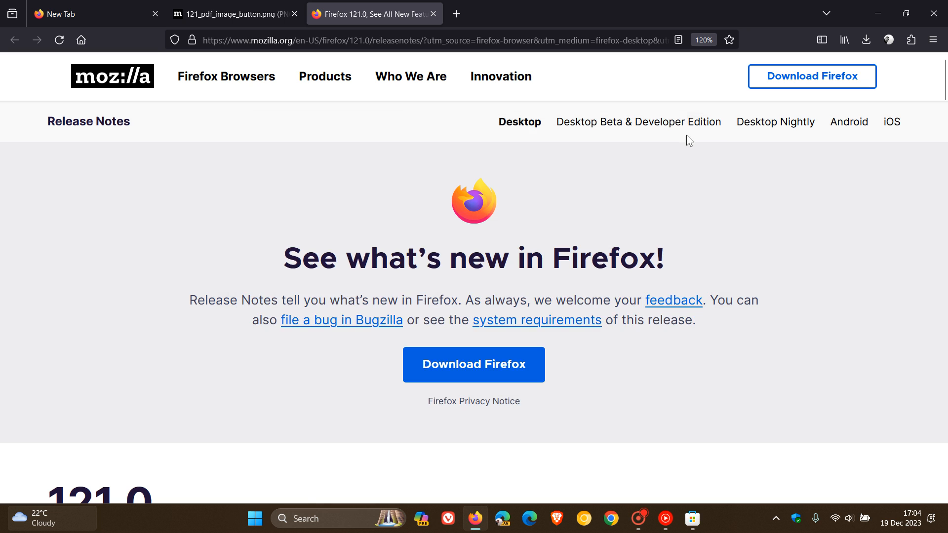
# Scroll through Mozilla Security Advisory 2023-56's list of vulnerabilities fixed in Firefox 121
pyautogui.scroll(-3)
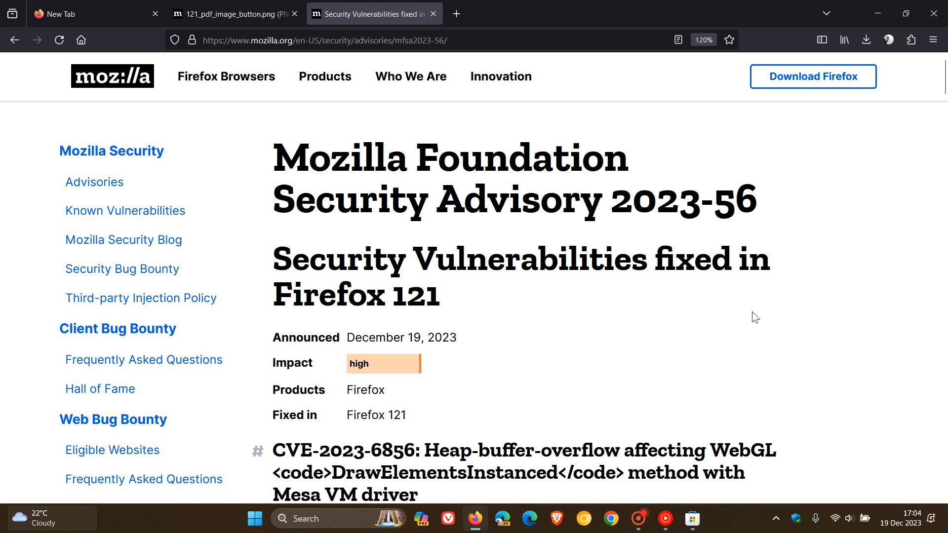
pyautogui.scroll(-3)
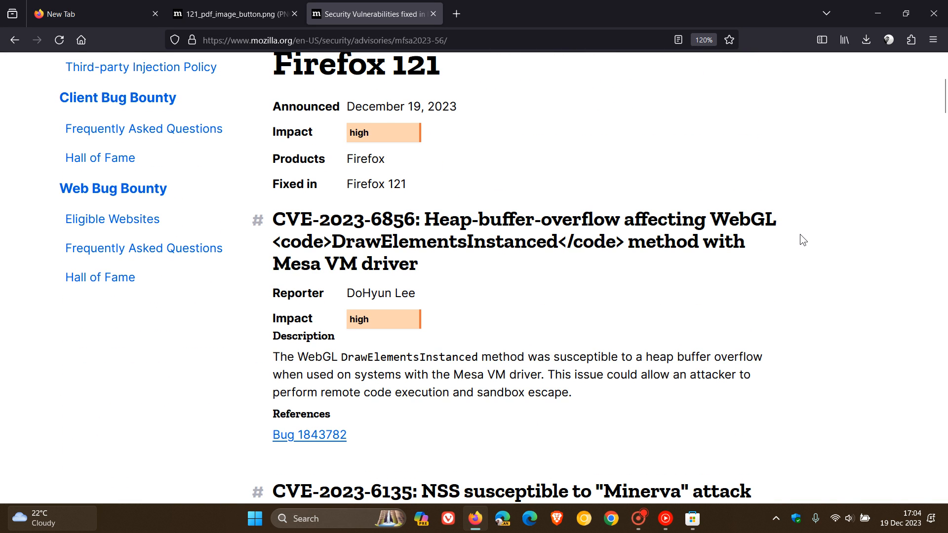
pyautogui.scroll(-3)
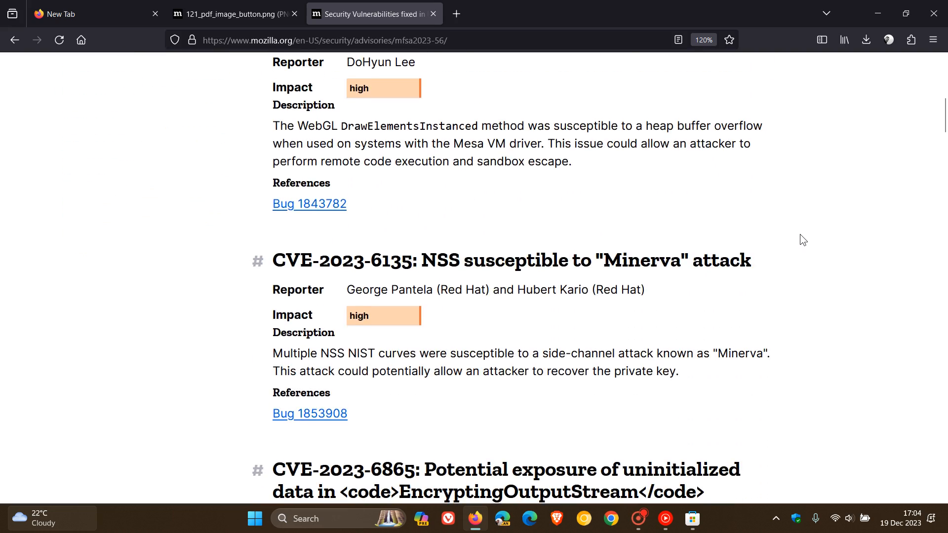
pyautogui.scroll(-3)
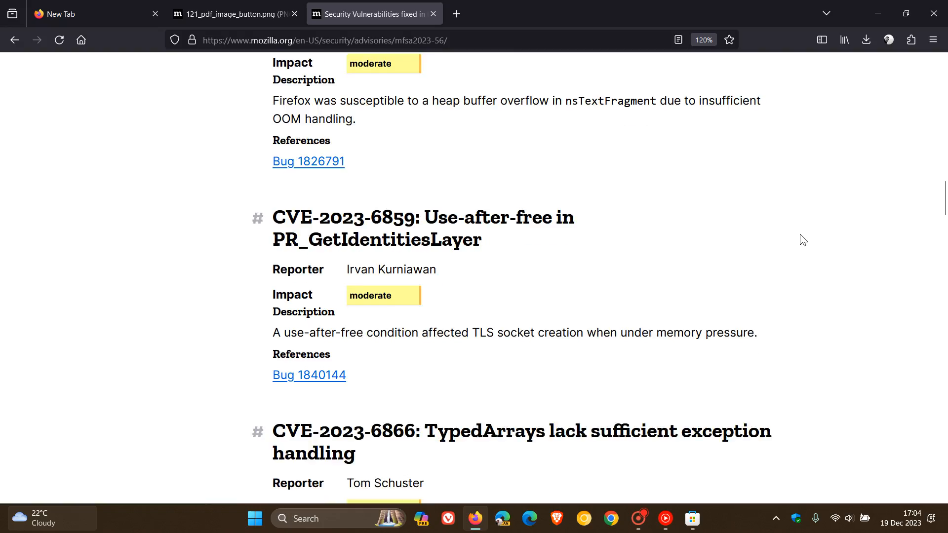
pyautogui.scroll(-3)
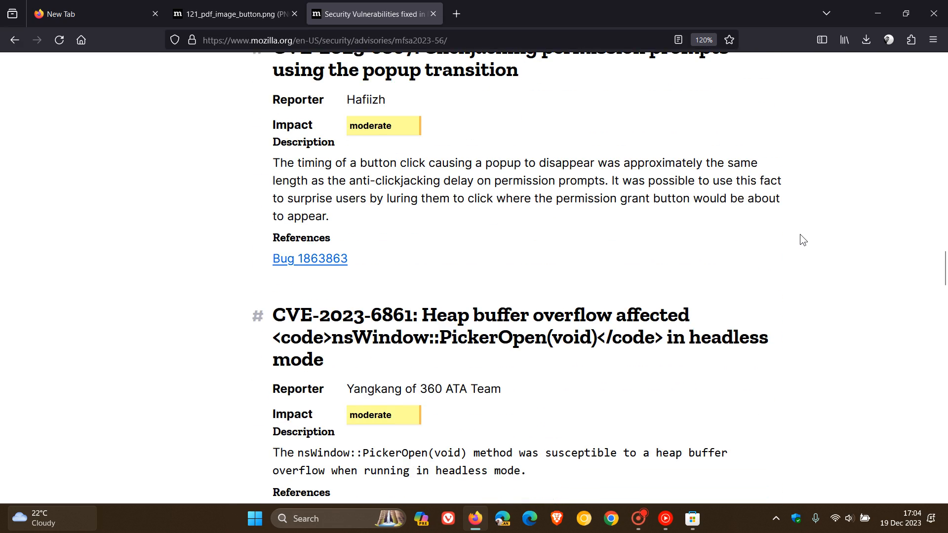
pyautogui.scroll(-3)
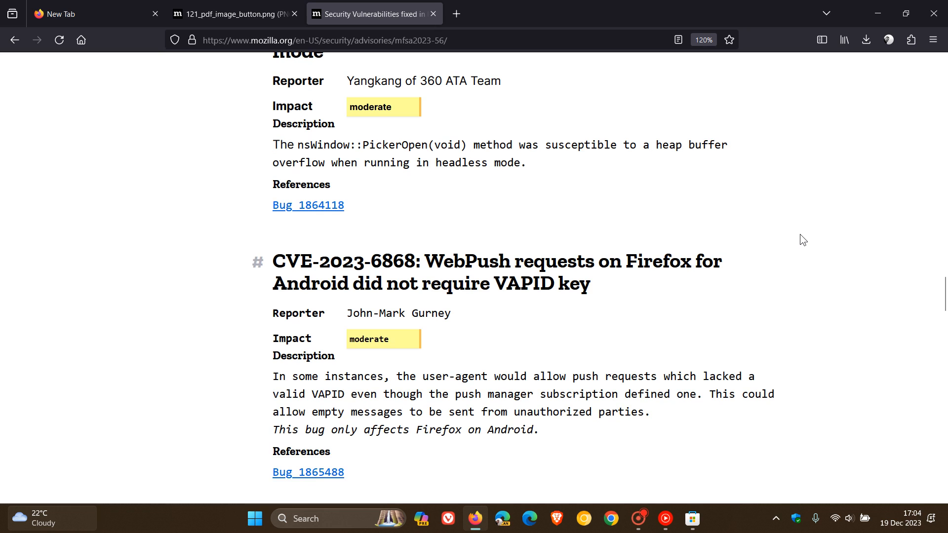
pyautogui.scroll(-3)
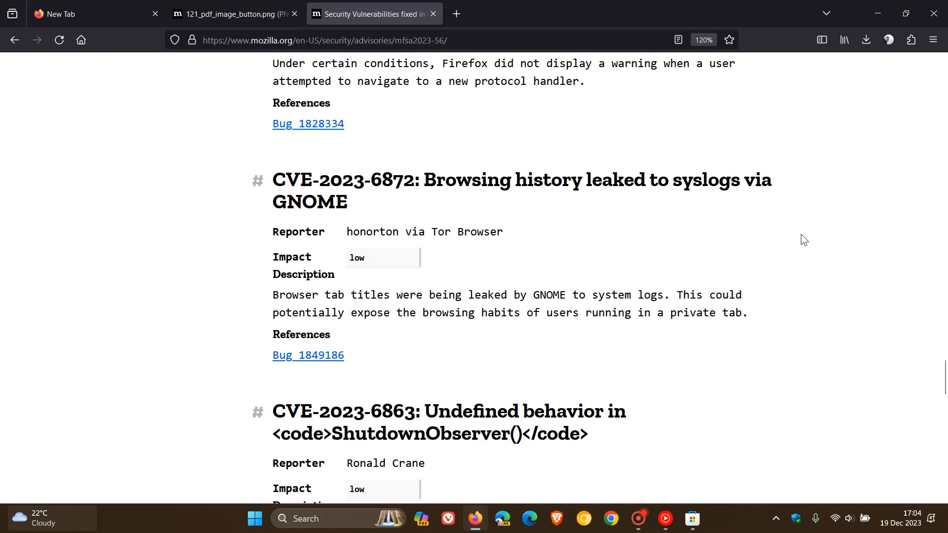
pyautogui.scroll(-3)
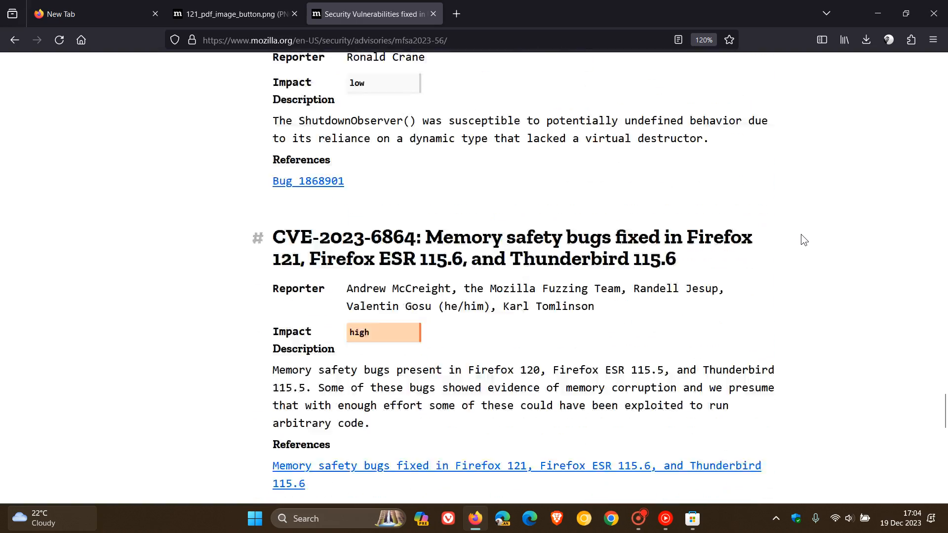
pyautogui.scroll(-3)
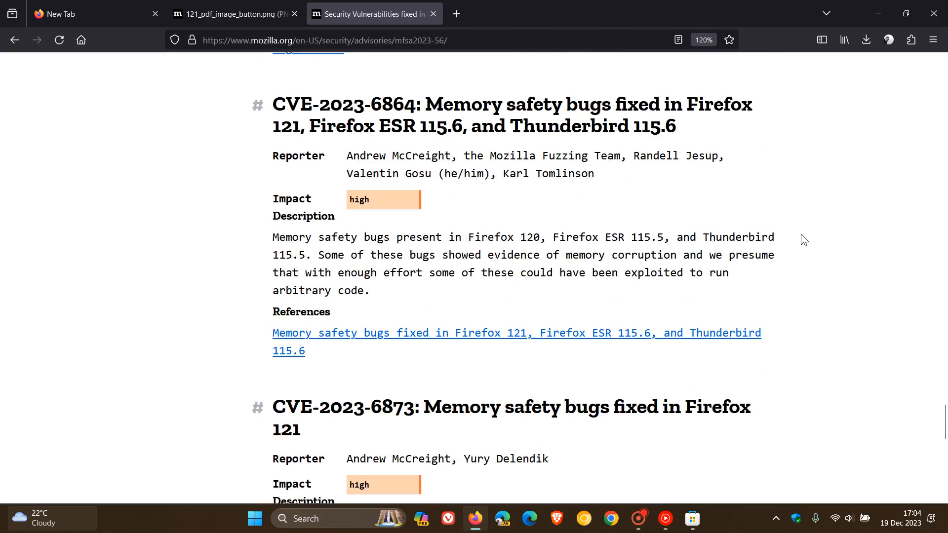
pyautogui.scroll(-3)
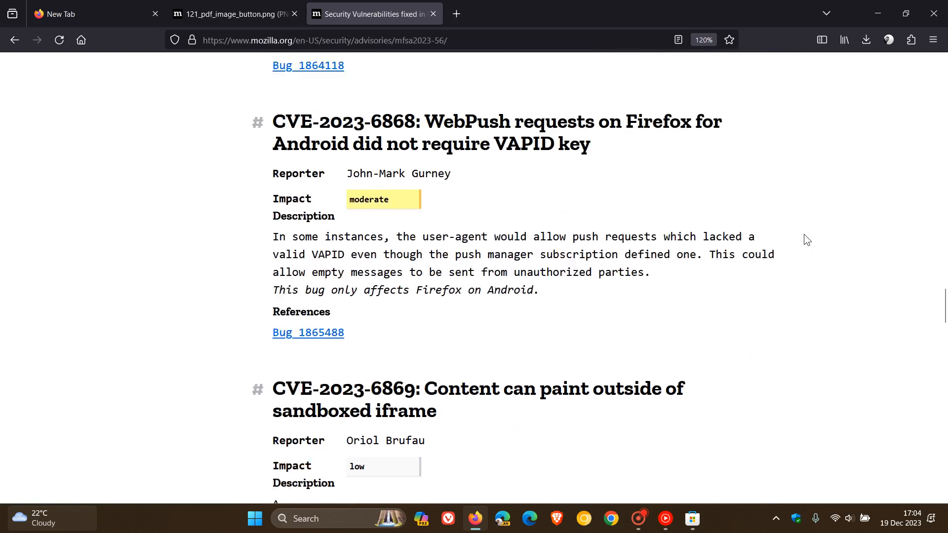
pyautogui.scroll(-3)
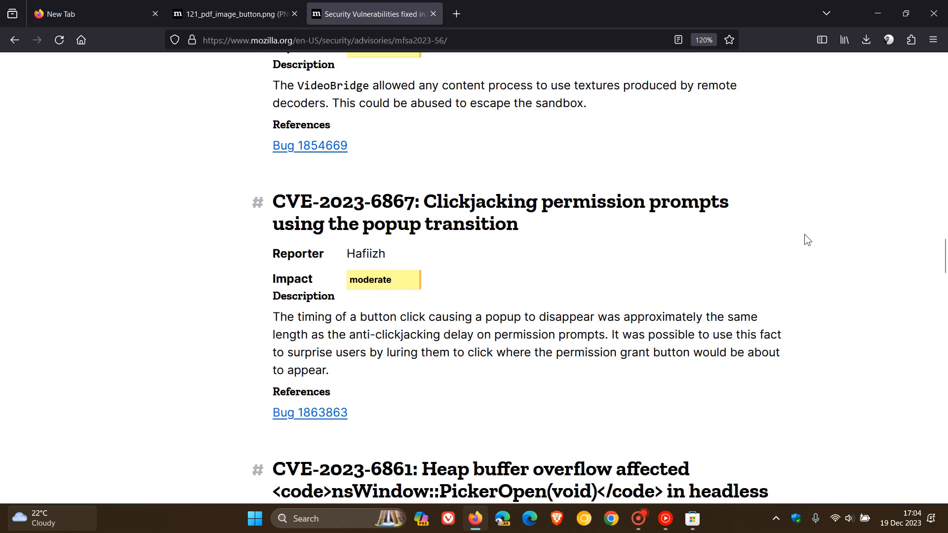
pyautogui.scroll(-3)
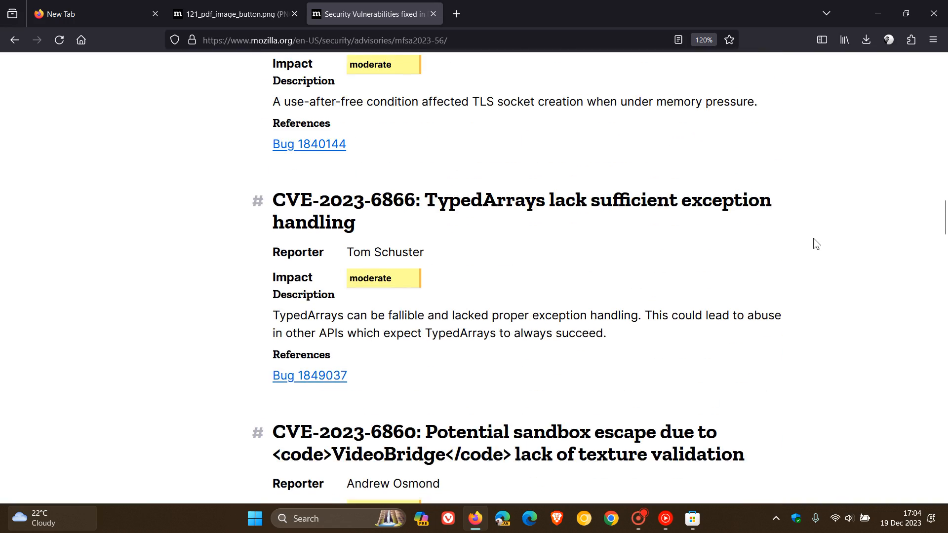
pyautogui.scroll(-3)
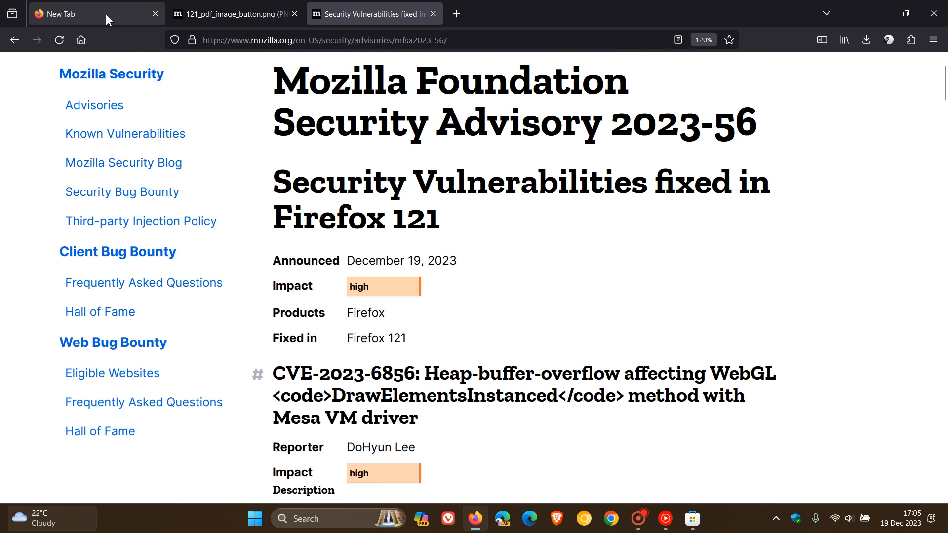
# Switch from the security advisory tab to the New Tab tab
pyautogui.click(73, 13)
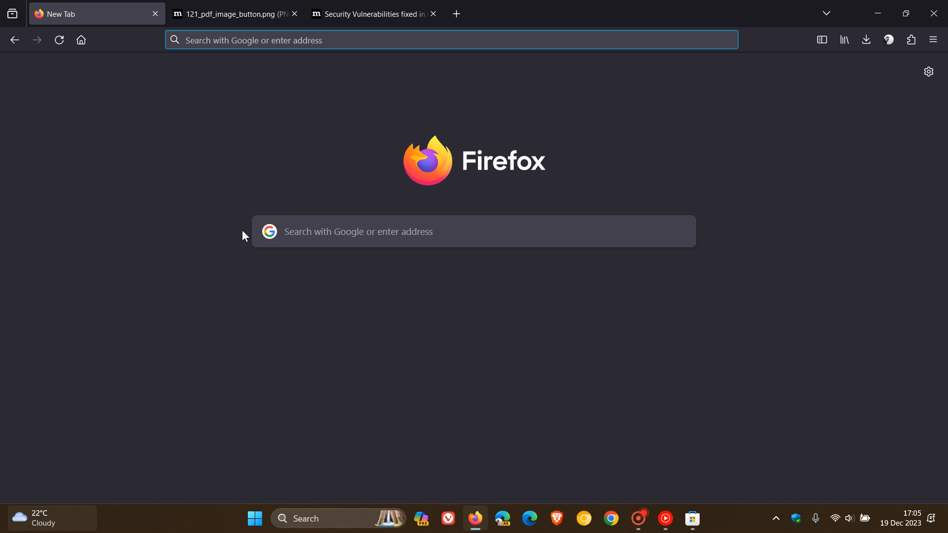
pyautogui.moveTo(732, 149)
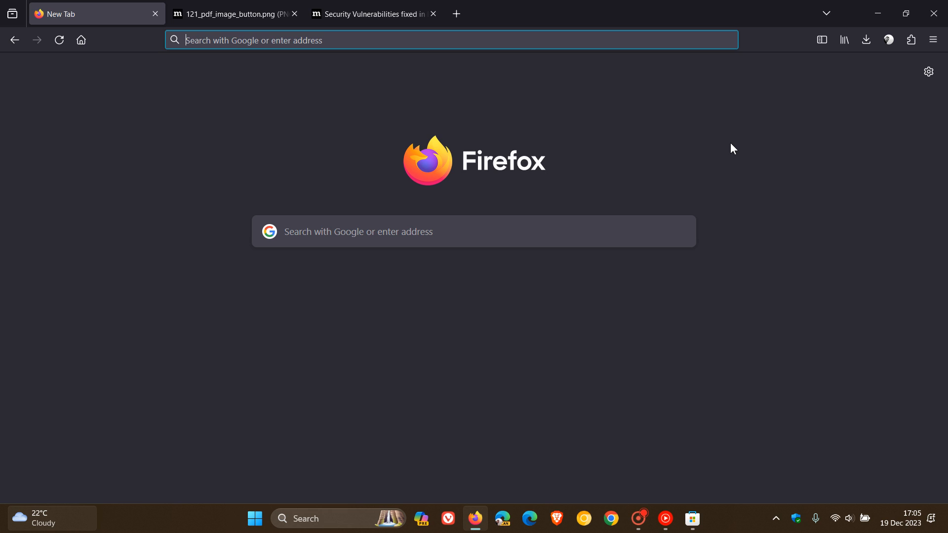
pyautogui.moveTo(738, 156)
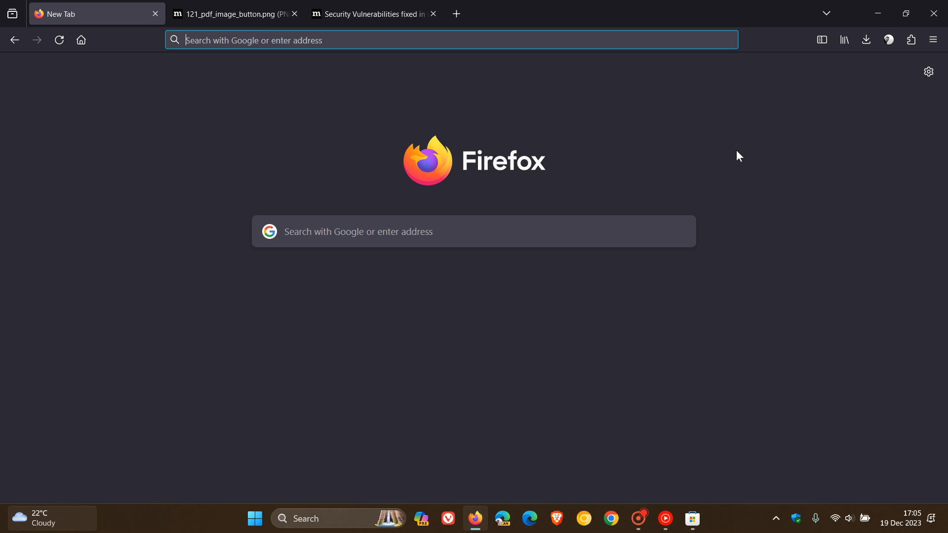